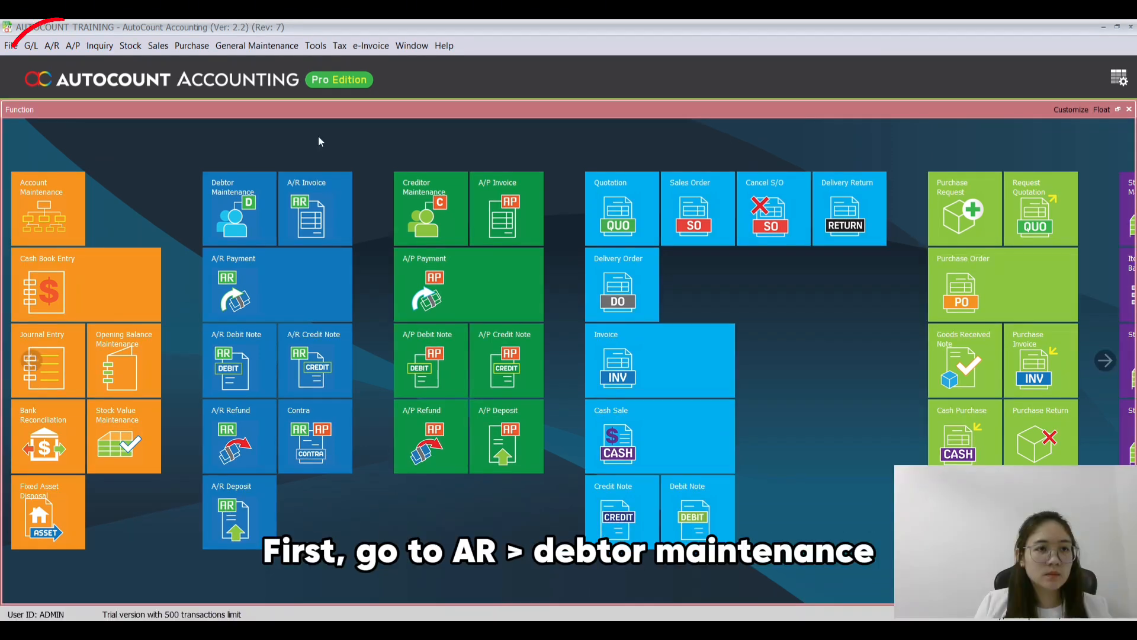
# In Debtor Maintenance, list and tick all four debtors, then confirm Batch Get TIN.
pyautogui.click(51, 45)
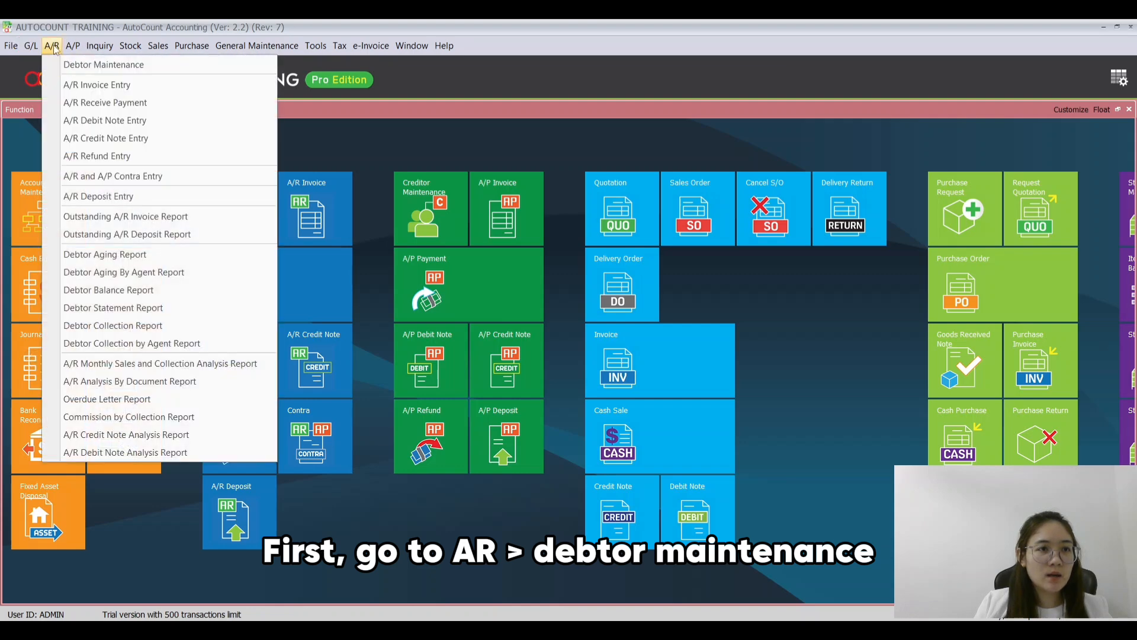
pyautogui.click(103, 64)
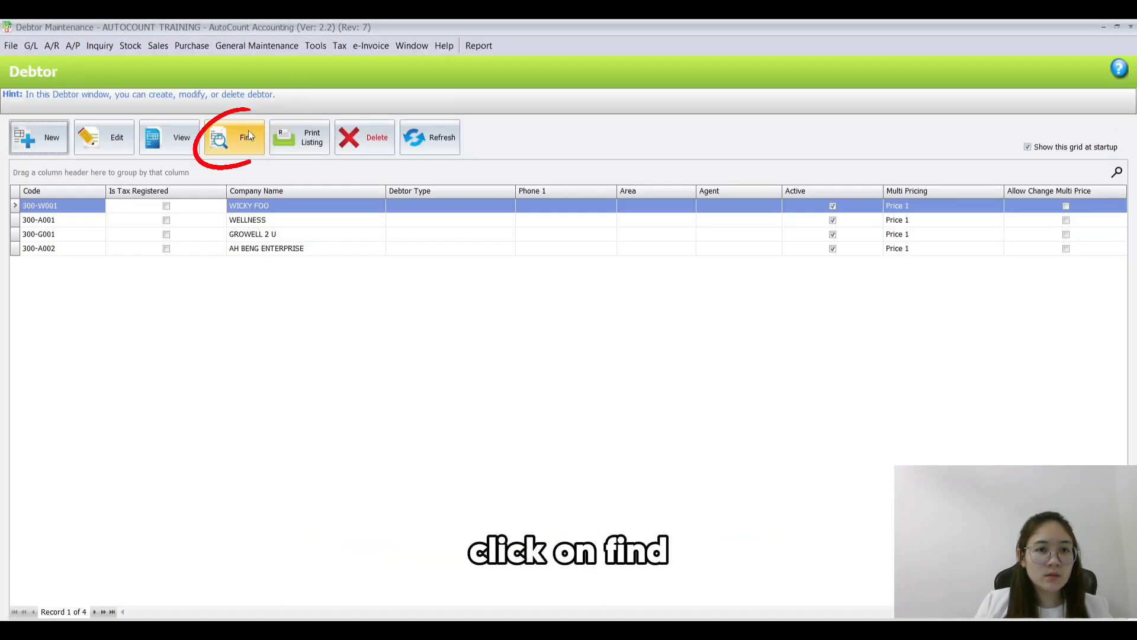
pyautogui.click(246, 137)
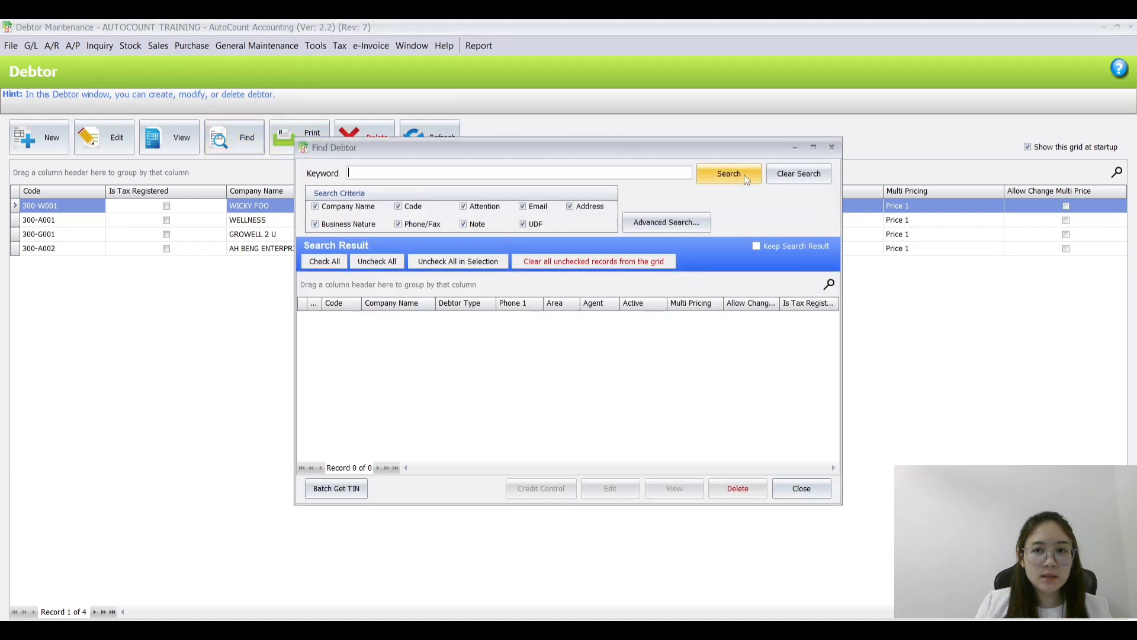
pyautogui.click(728, 172)
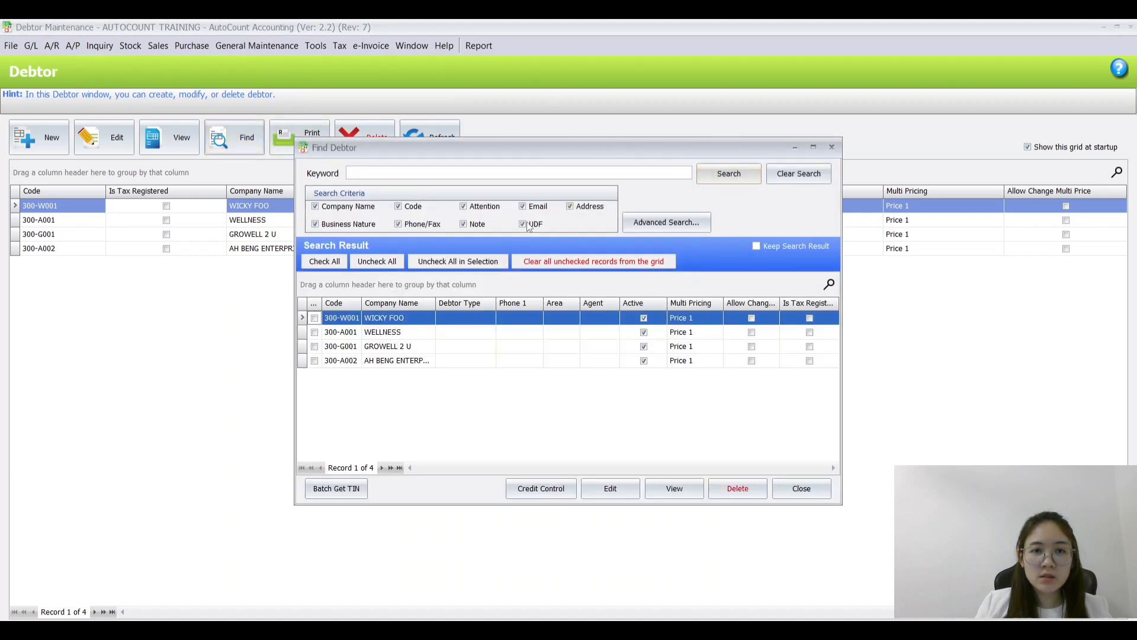
pyautogui.click(324, 262)
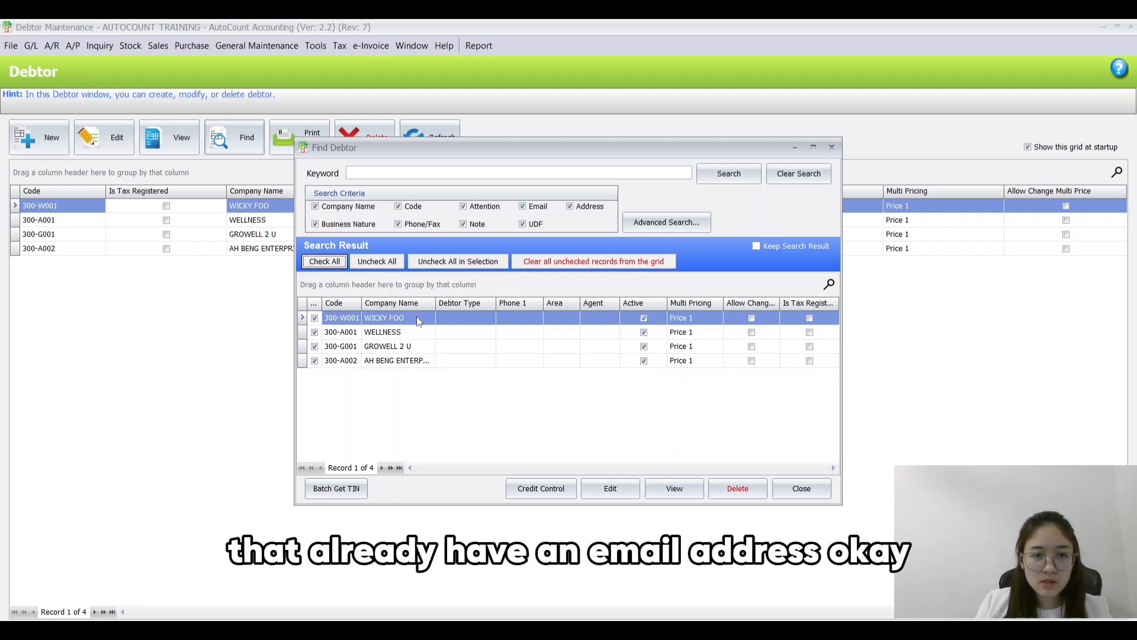
pyautogui.moveTo(336, 488)
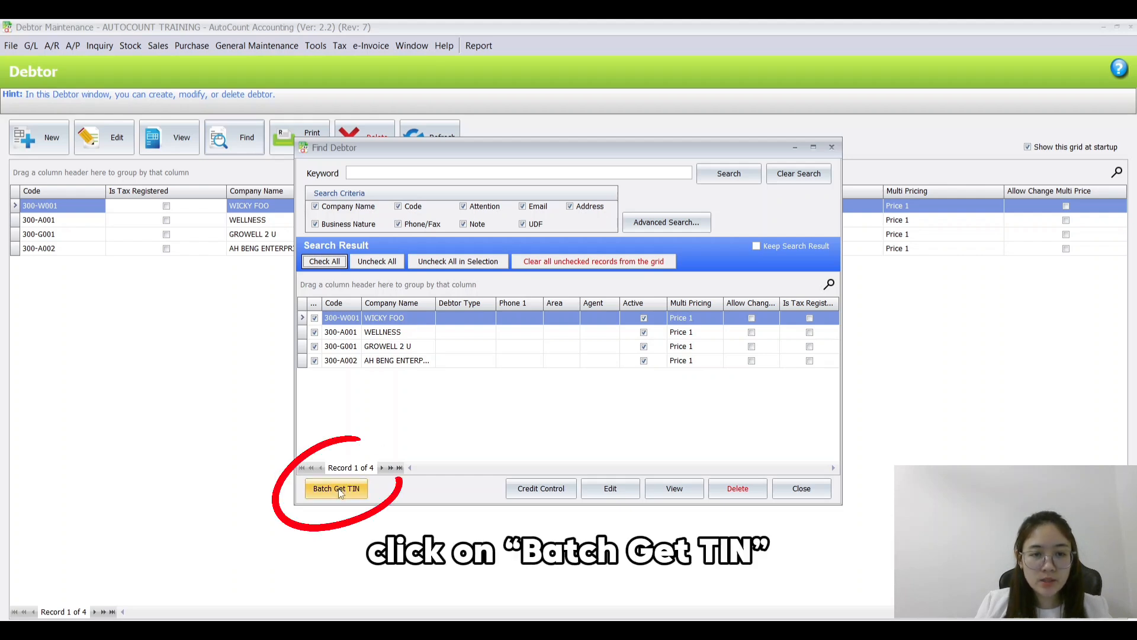
pyautogui.click(336, 488)
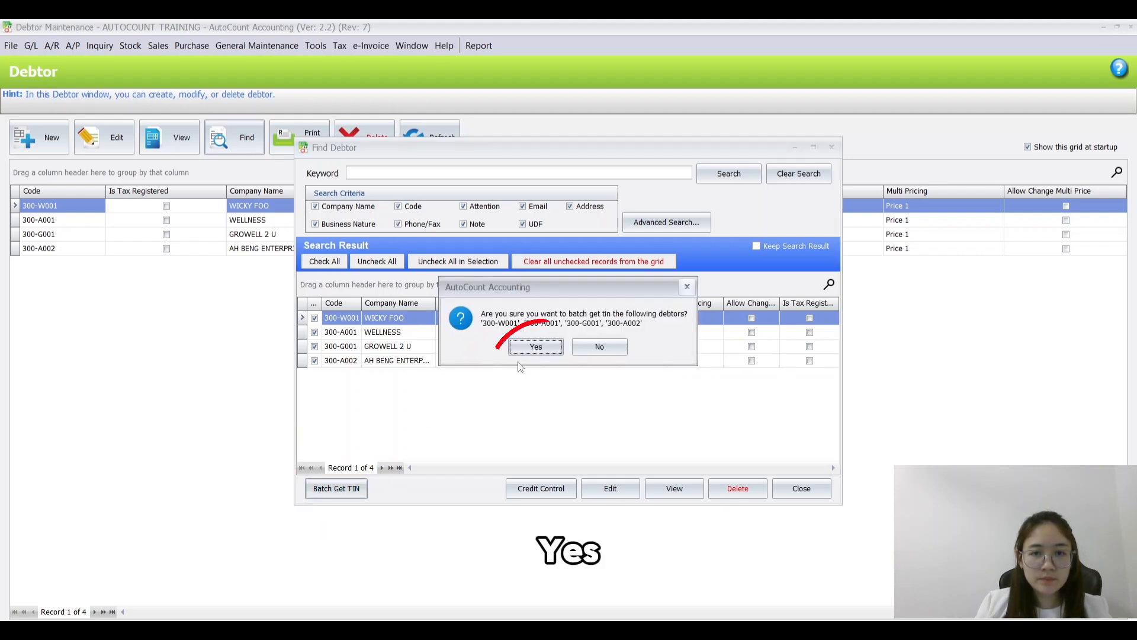
pyautogui.click(536, 346)
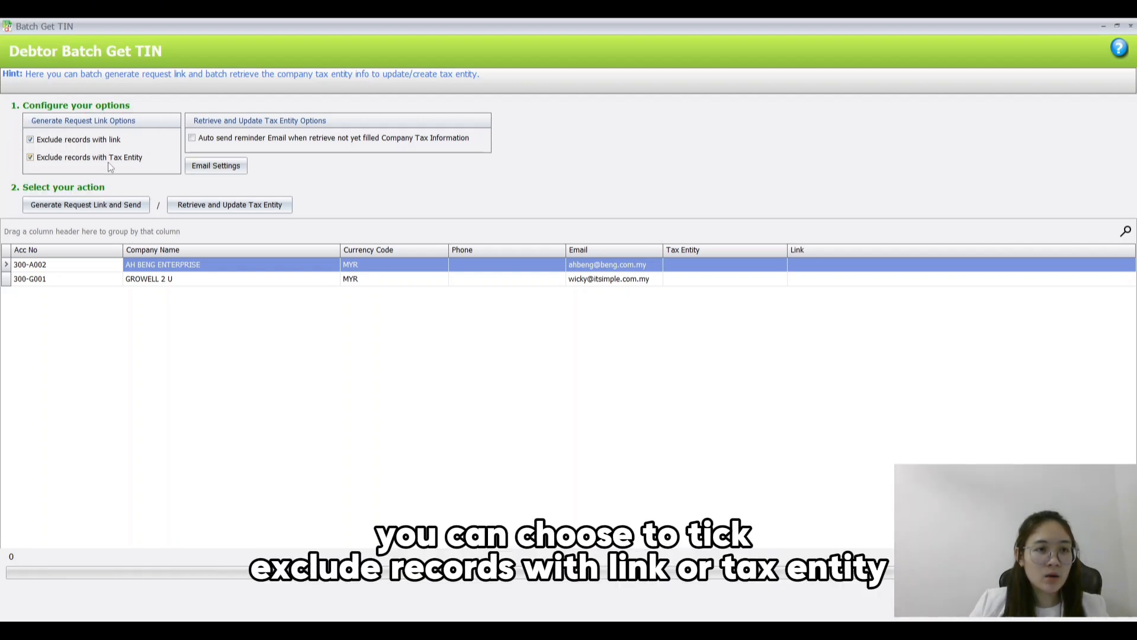
pyautogui.moveTo(48, 147)
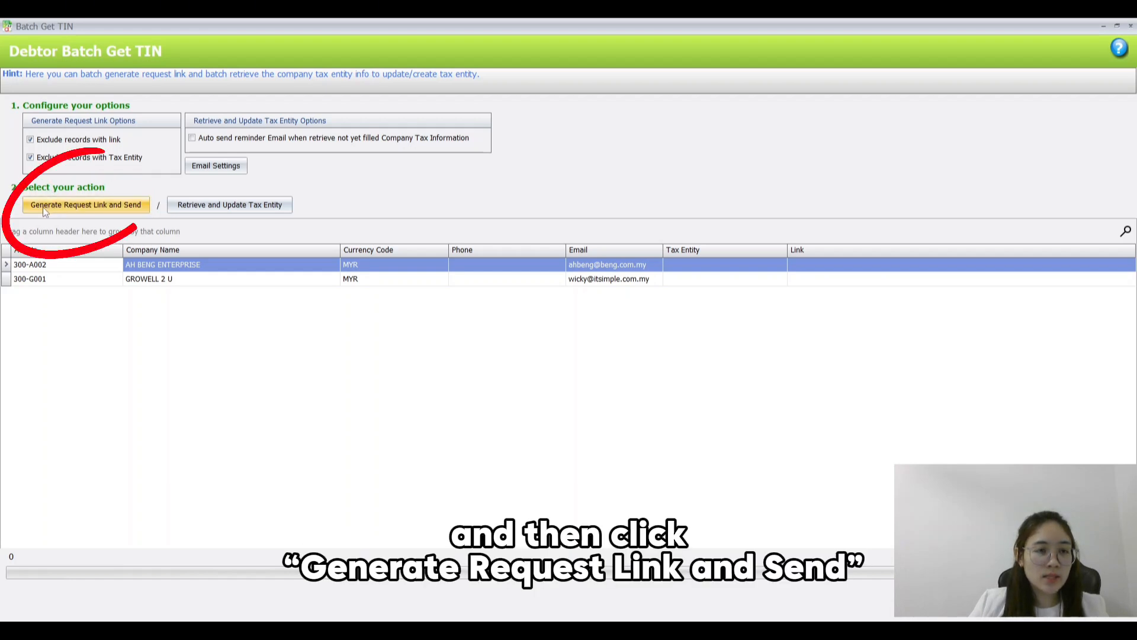
# Generate and send the request links, confirm, and close the result log.
pyautogui.click(85, 204)
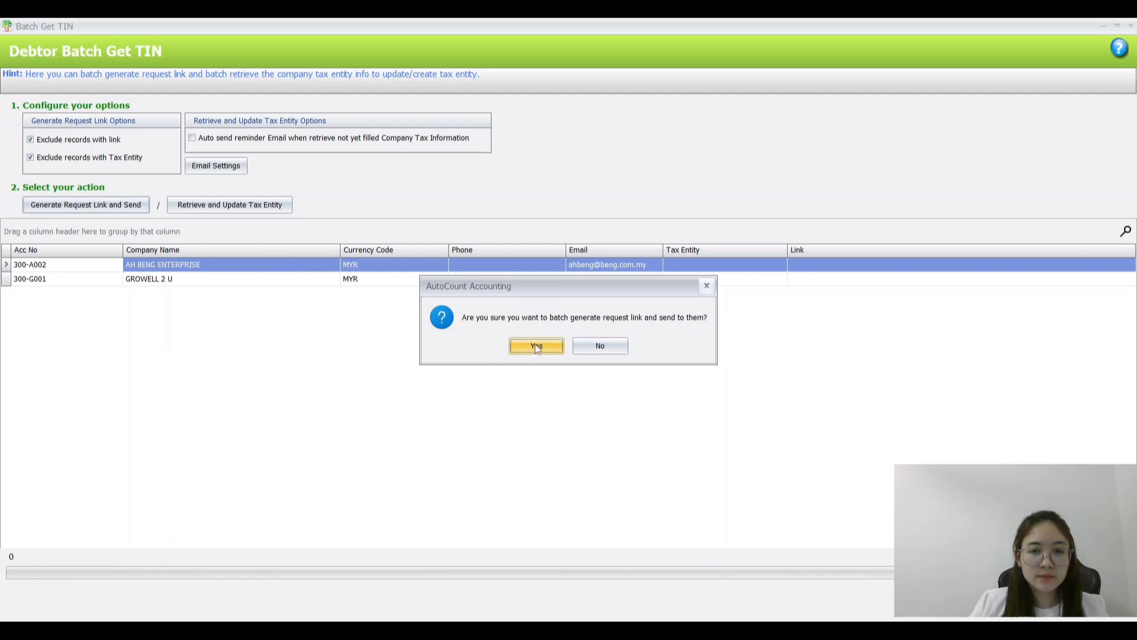
pyautogui.click(536, 346)
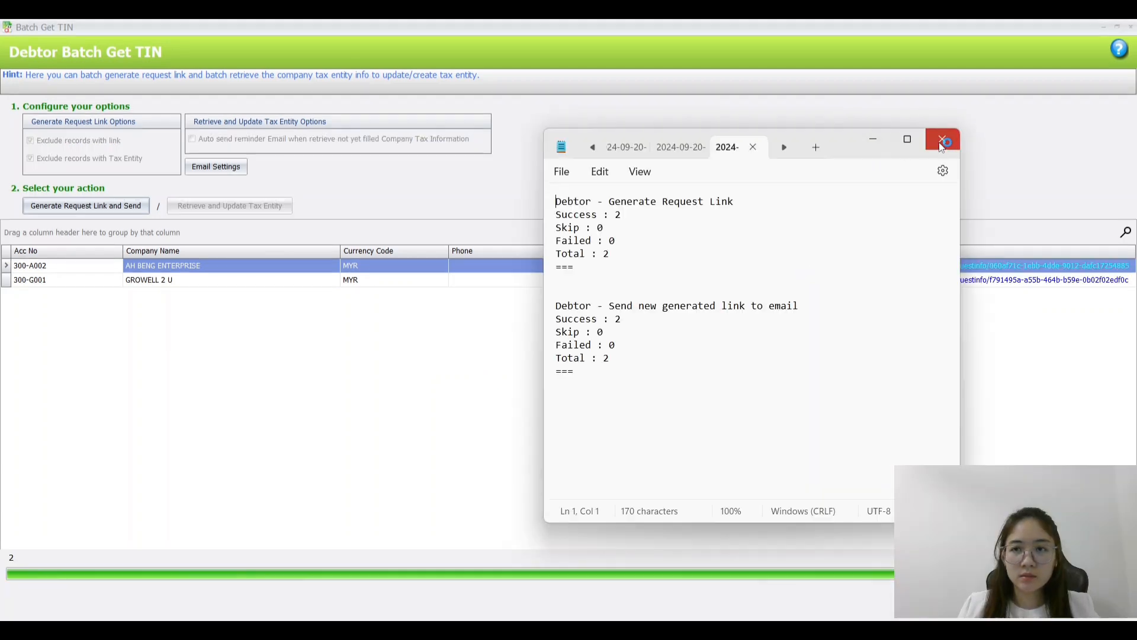
pyautogui.click(943, 139)
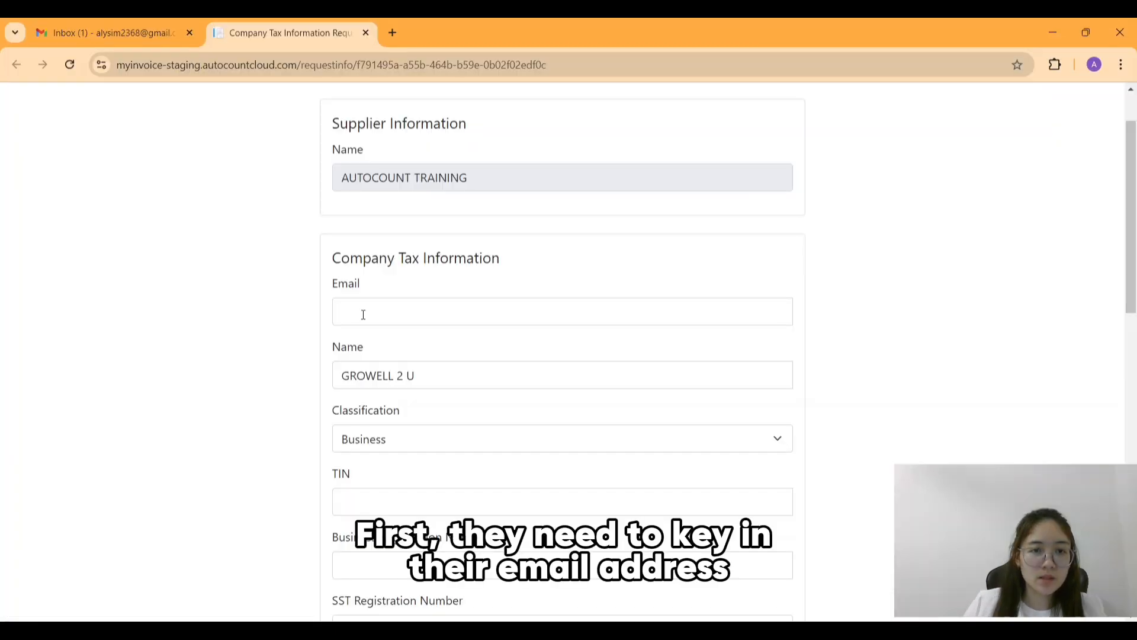
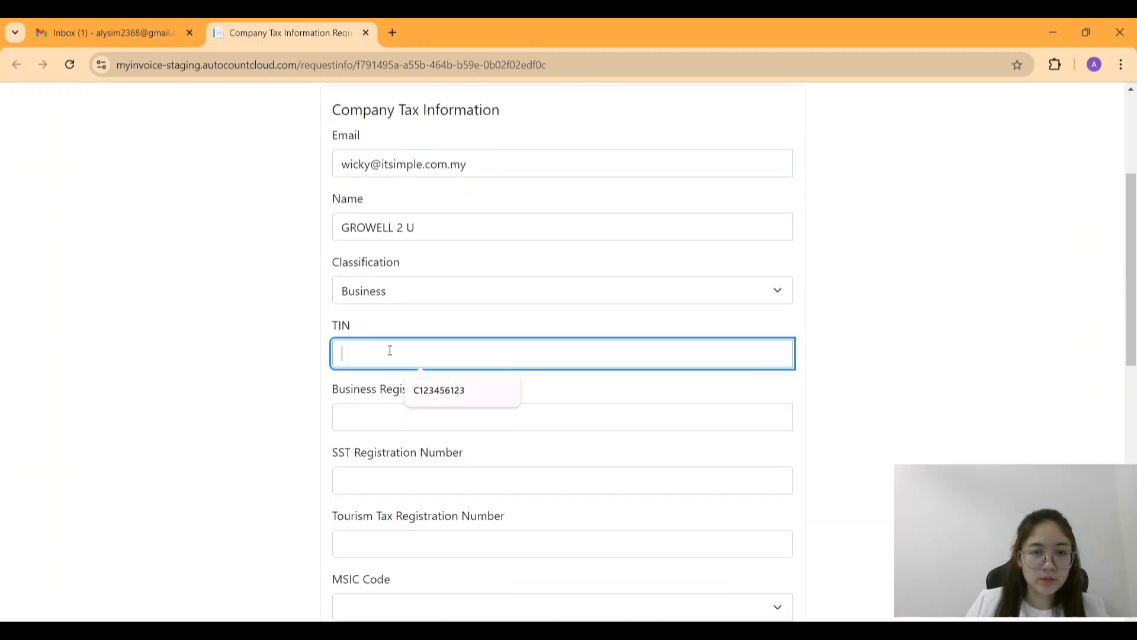
# Enter the contact email ending itsimple.com.my and TIN C123456789.
pyautogui.write('C123')
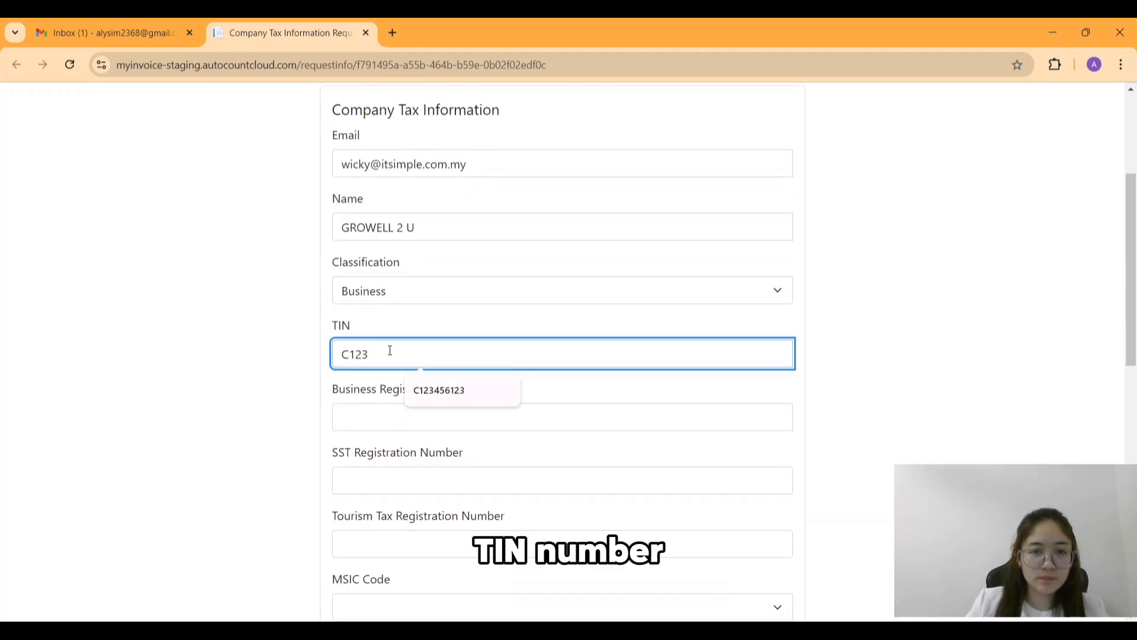
pyautogui.write('456789')
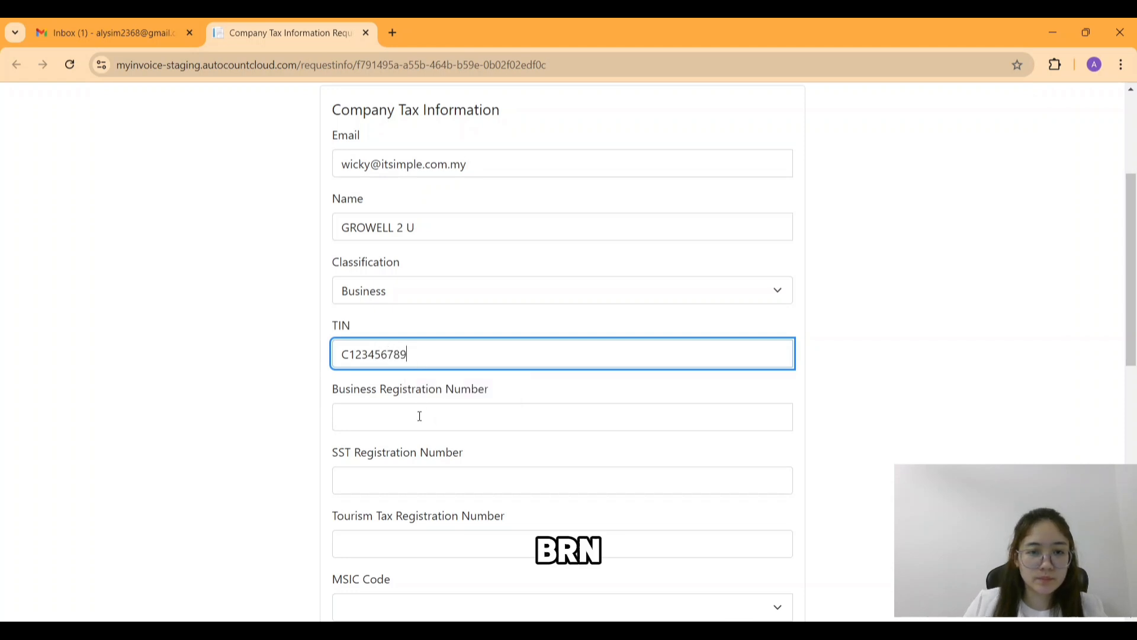
# Enter registration number 1231 and choose the business's MSIC code from the dropdown.
pyautogui.write('123123123')
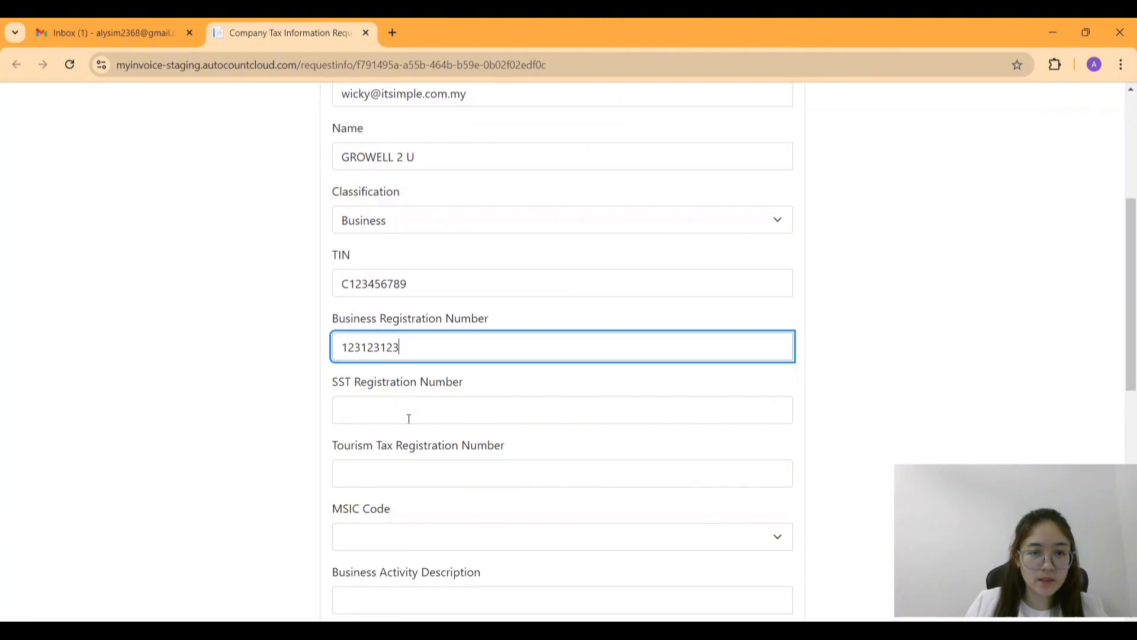
pyautogui.scroll(-3)
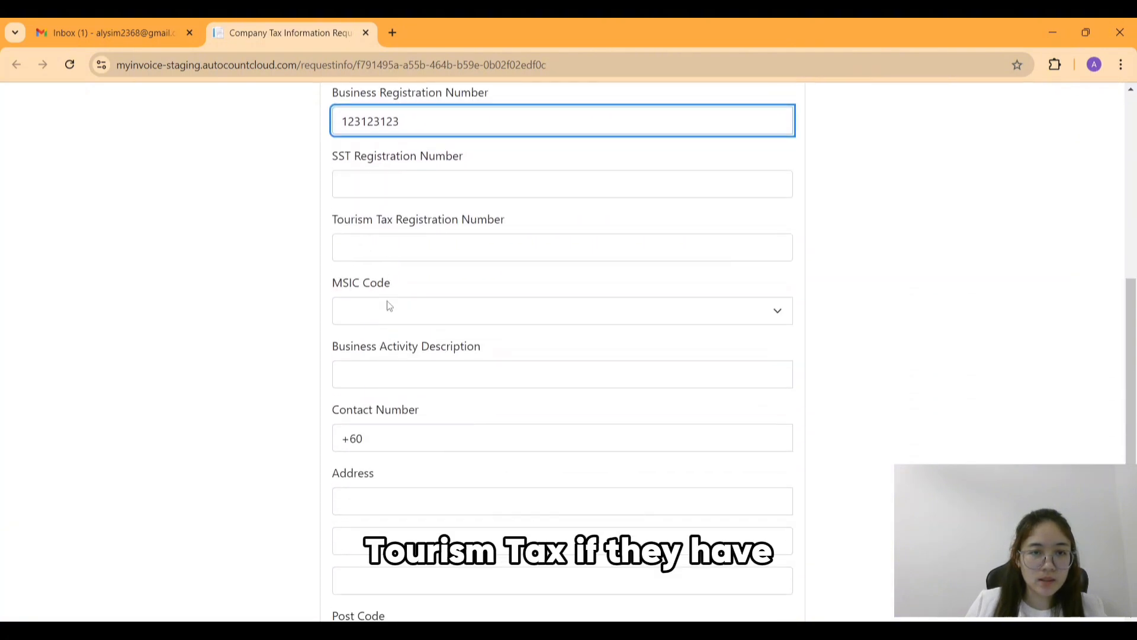
pyautogui.click(561, 310)
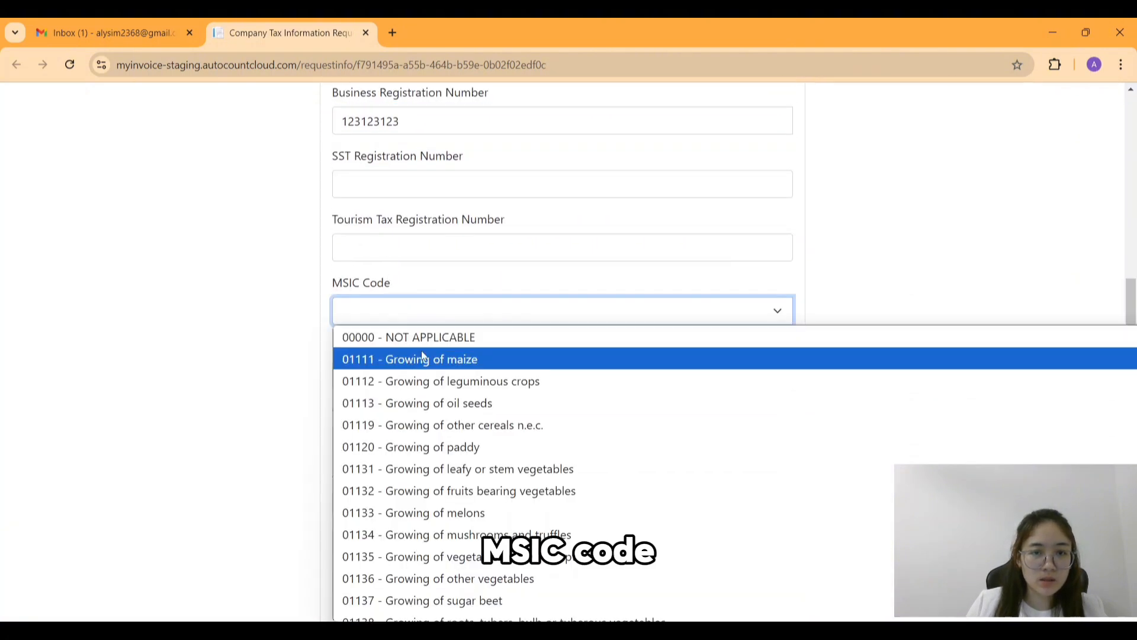
pyautogui.click(438, 578)
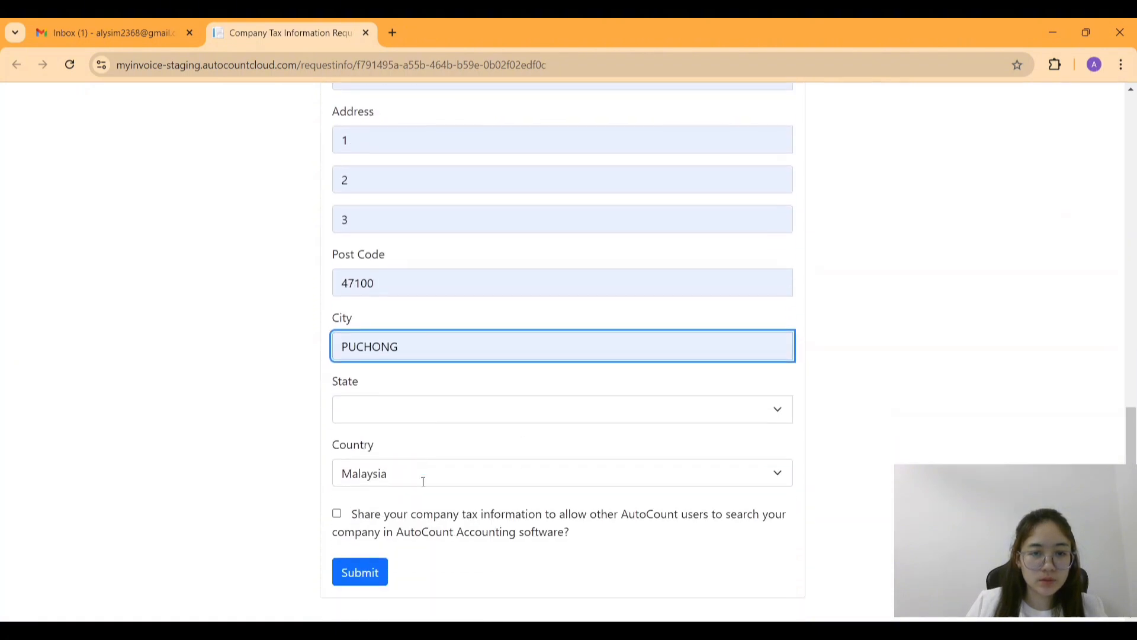
# Set state to Selangor, tick the tax-information sharing consent, and submit the form.
pyautogui.click(562, 408)
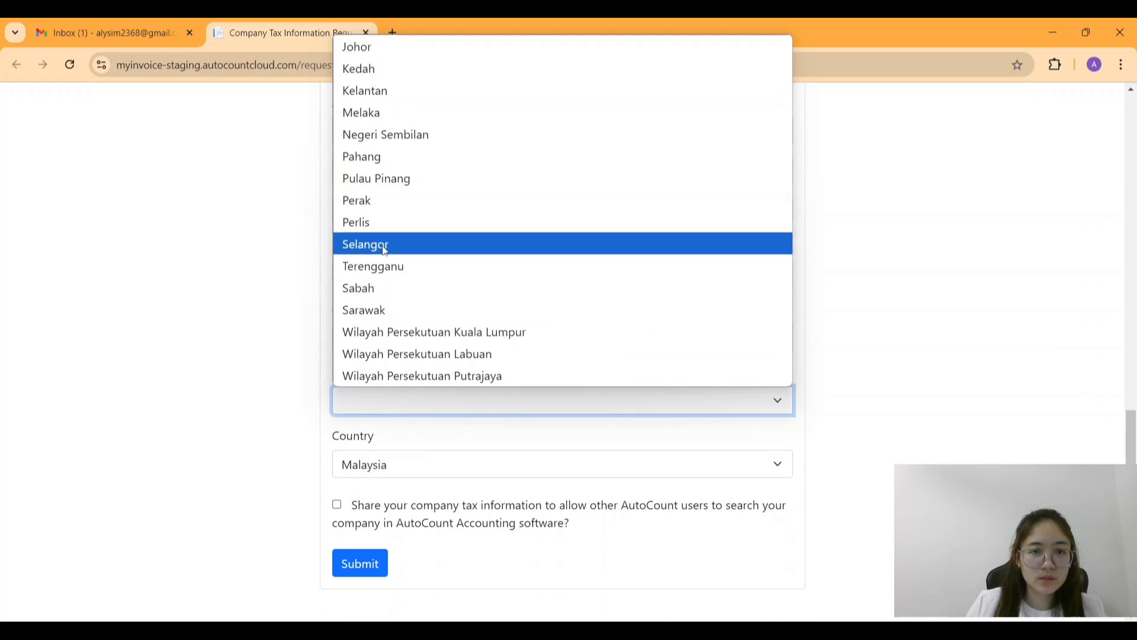
pyautogui.click(365, 244)
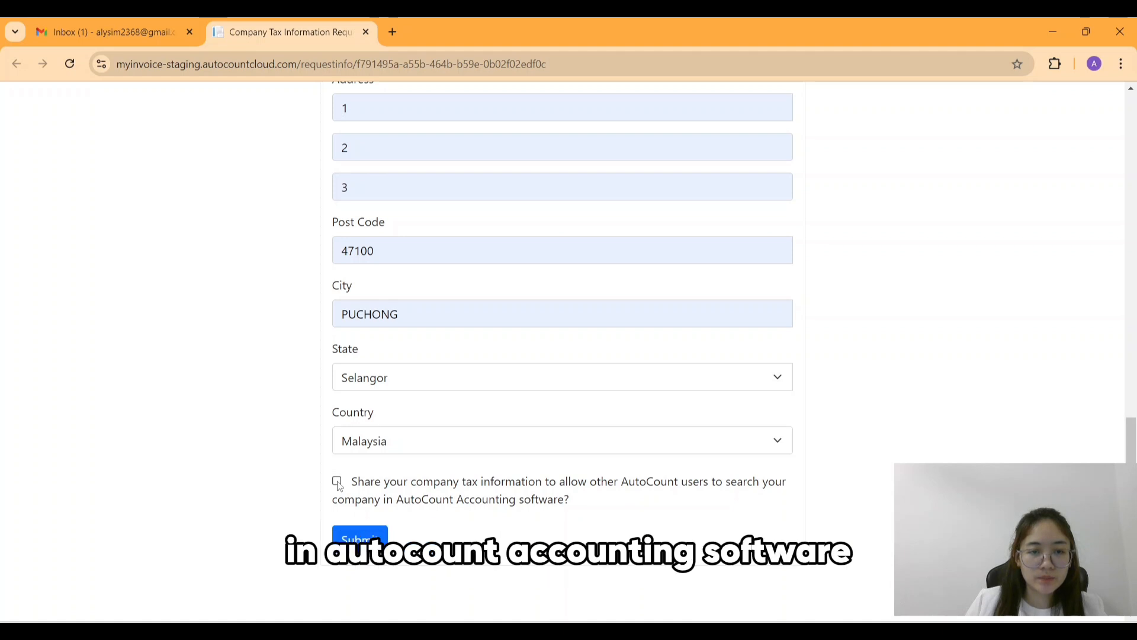
pyautogui.click(337, 481)
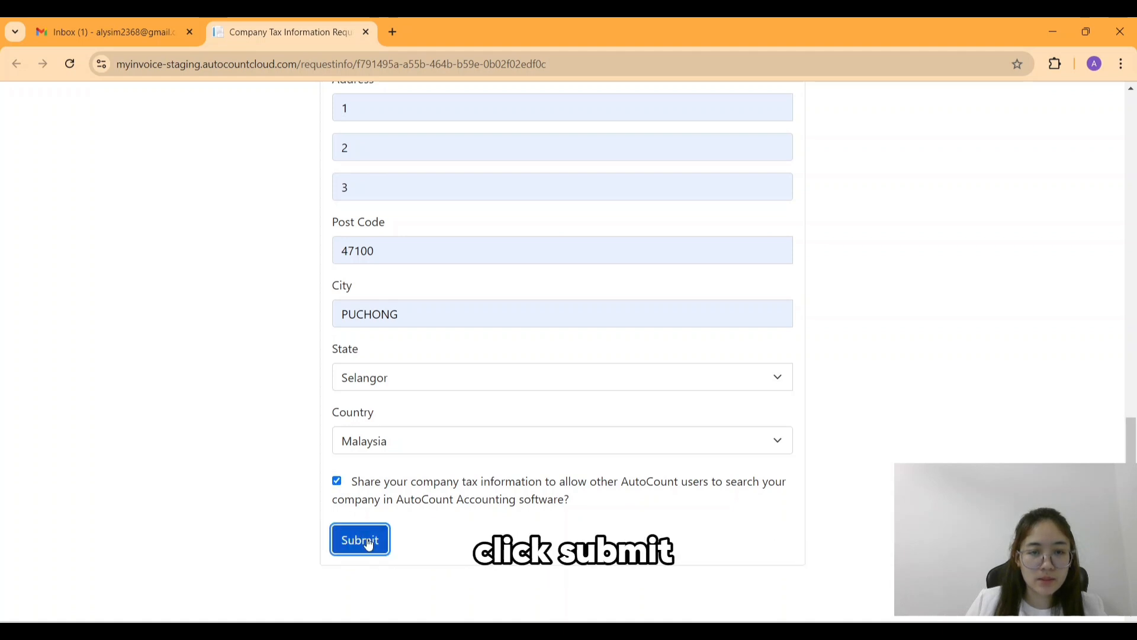
pyautogui.click(360, 540)
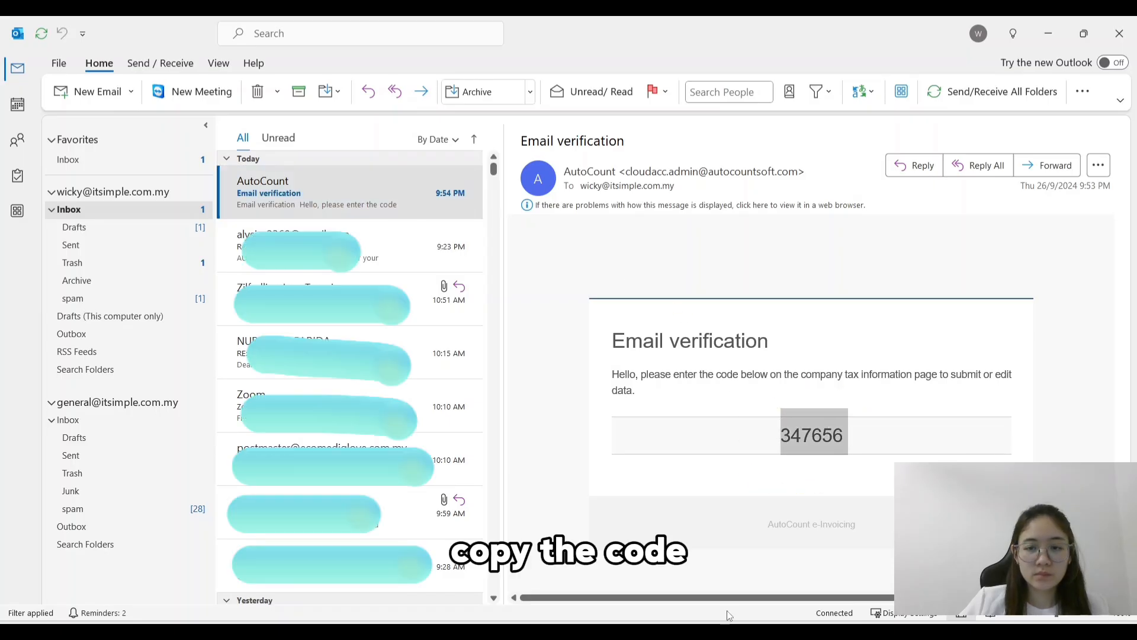
pyautogui.click(290, 30)
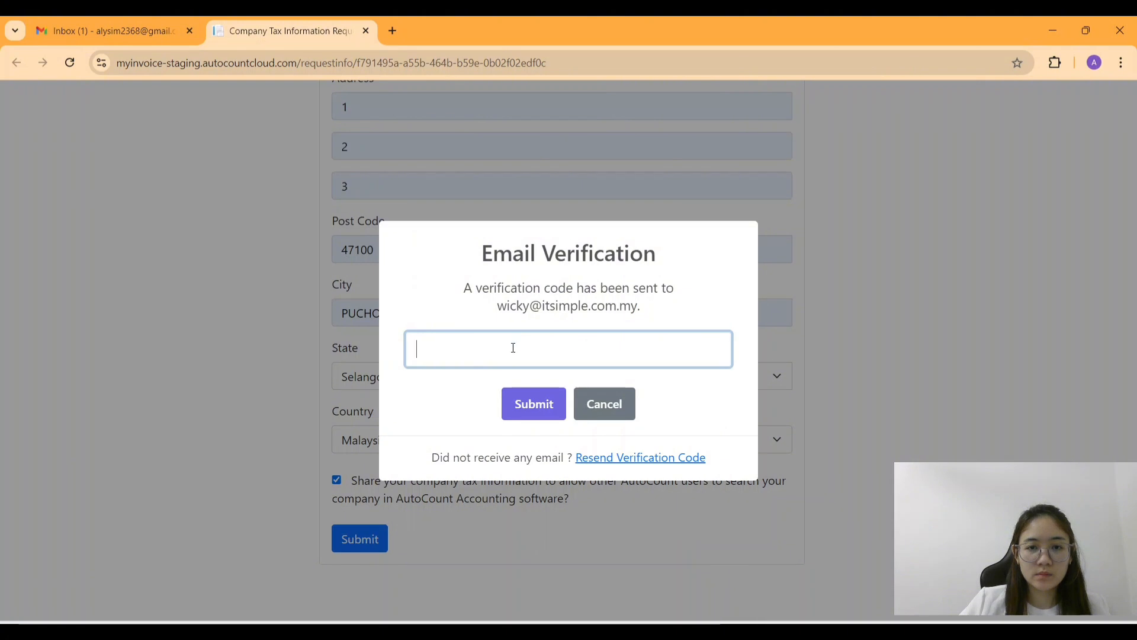
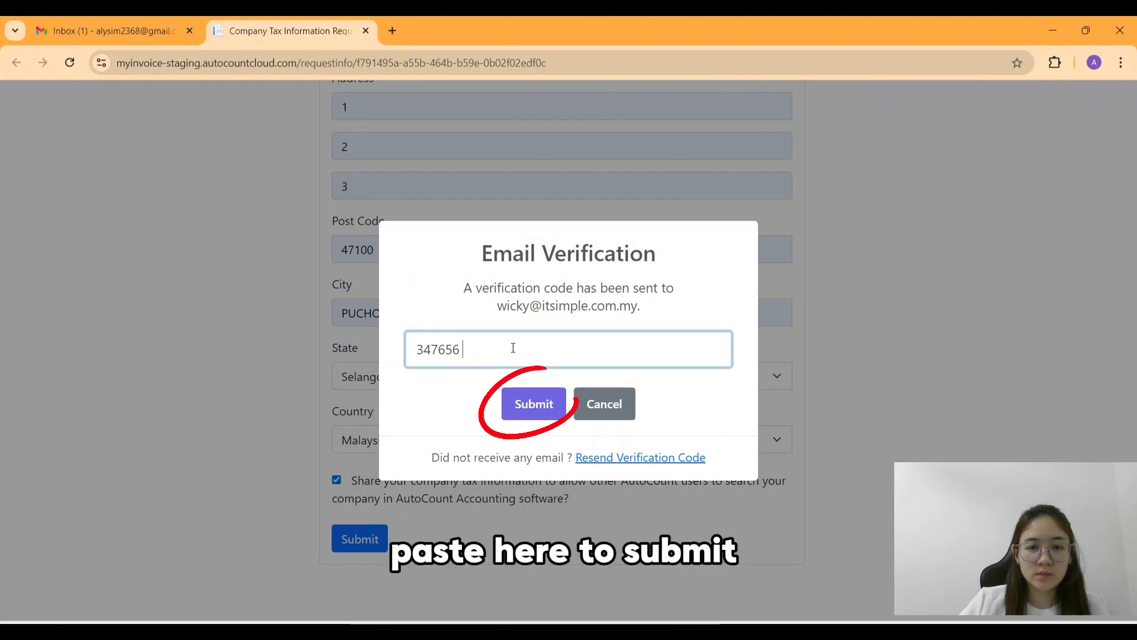
pyautogui.click(534, 403)
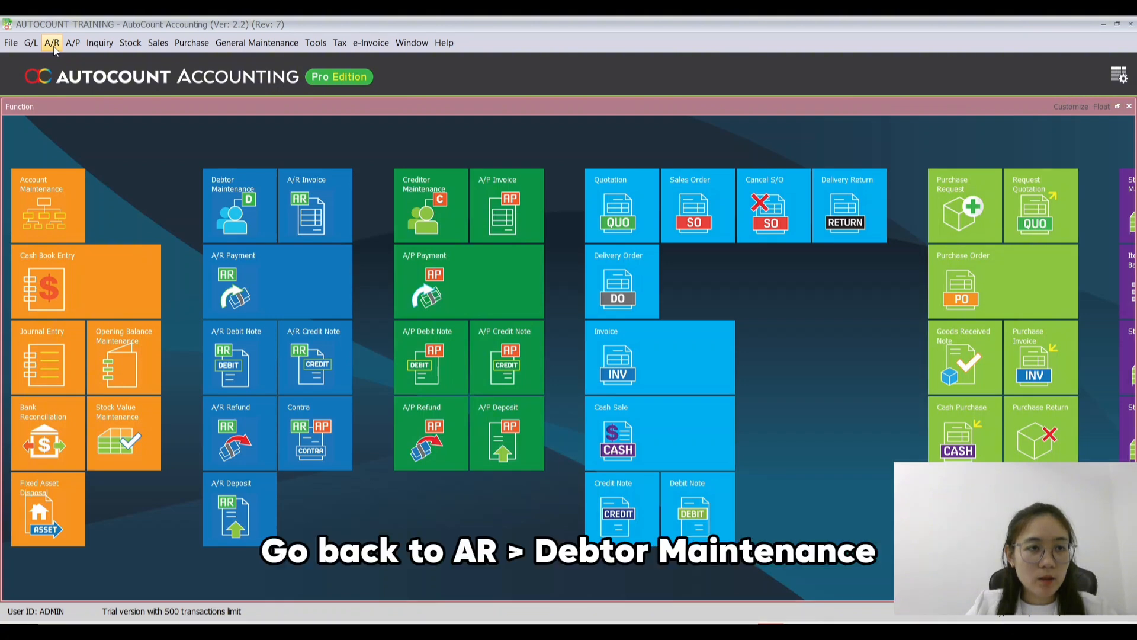
# List and tick all four debtors again, then confirm Batch Get TIN.
pyautogui.click(51, 42)
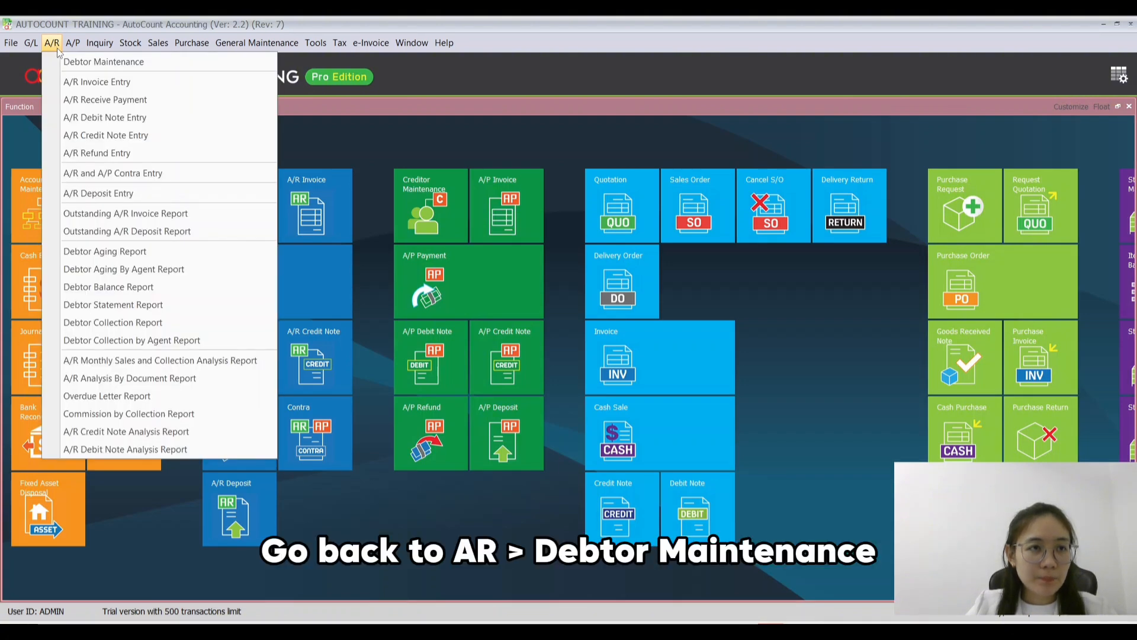
pyautogui.click(103, 61)
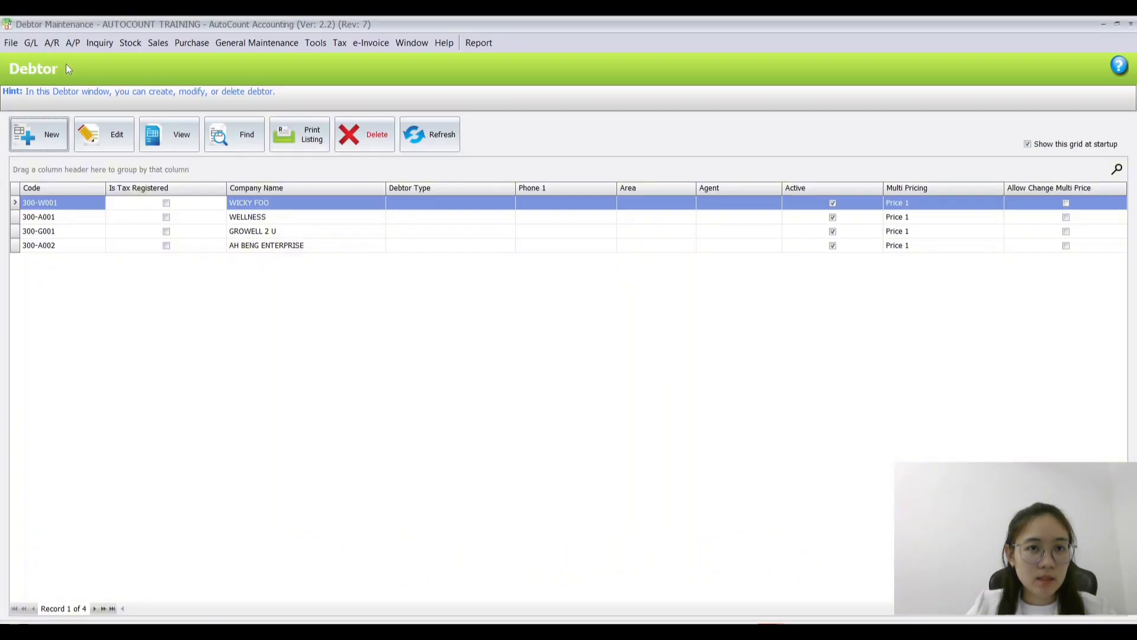
pyautogui.click(234, 134)
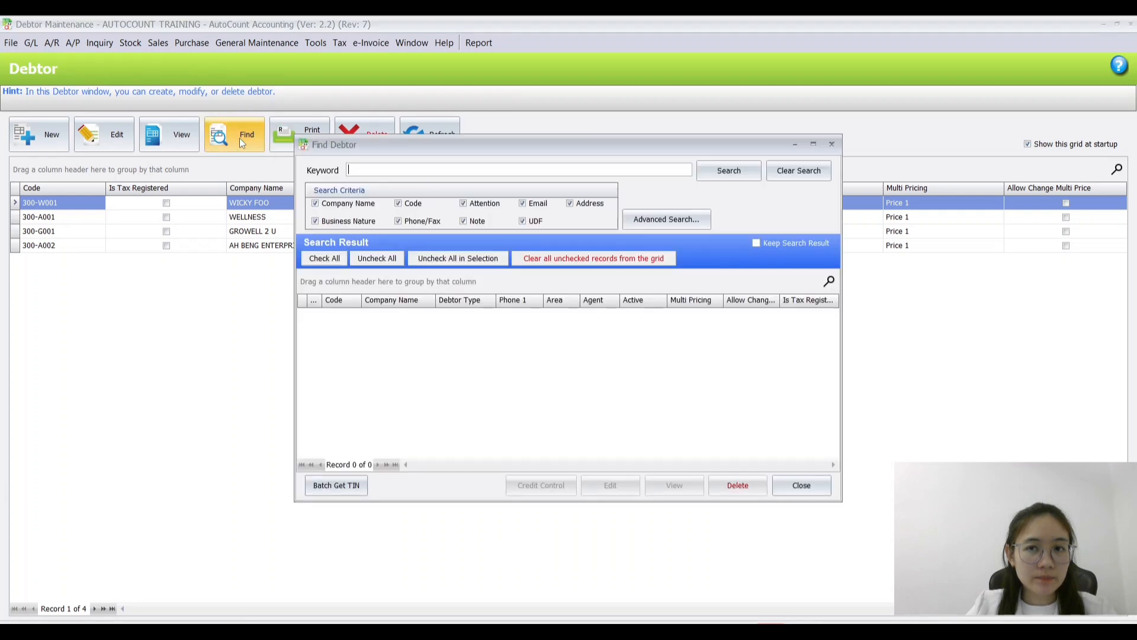
pyautogui.click(727, 170)
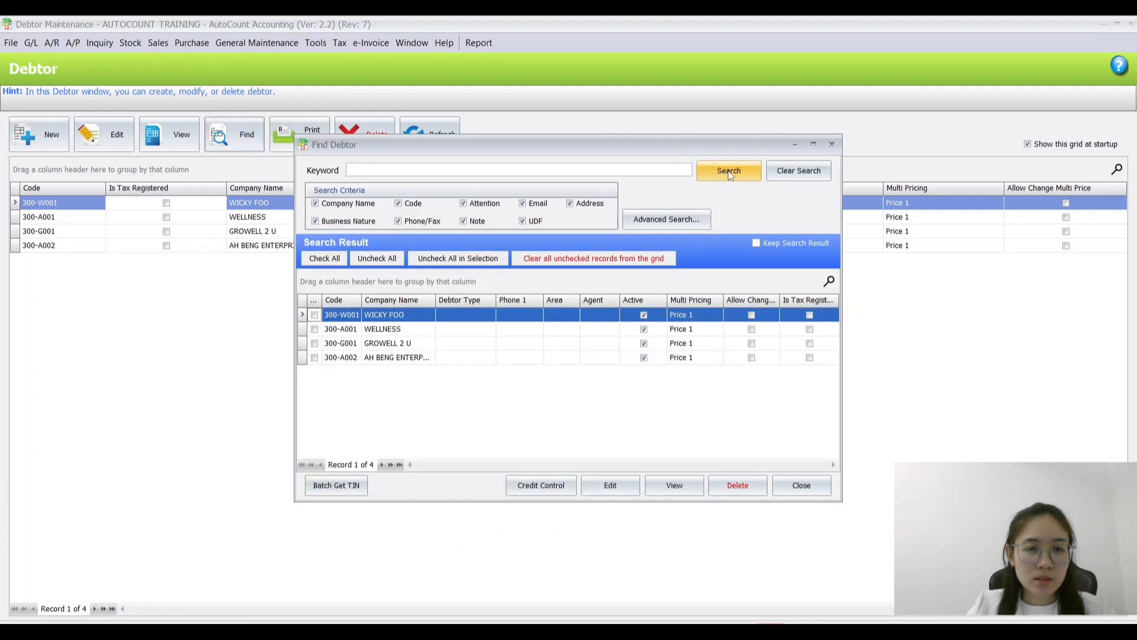
pyautogui.click(323, 258)
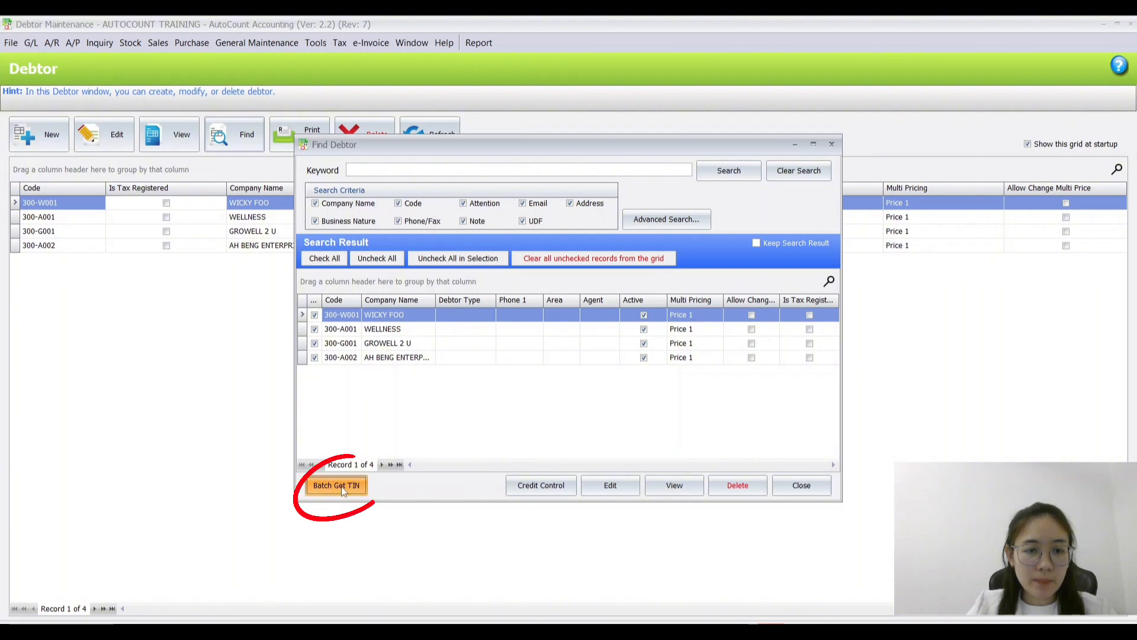
pyautogui.click(336, 485)
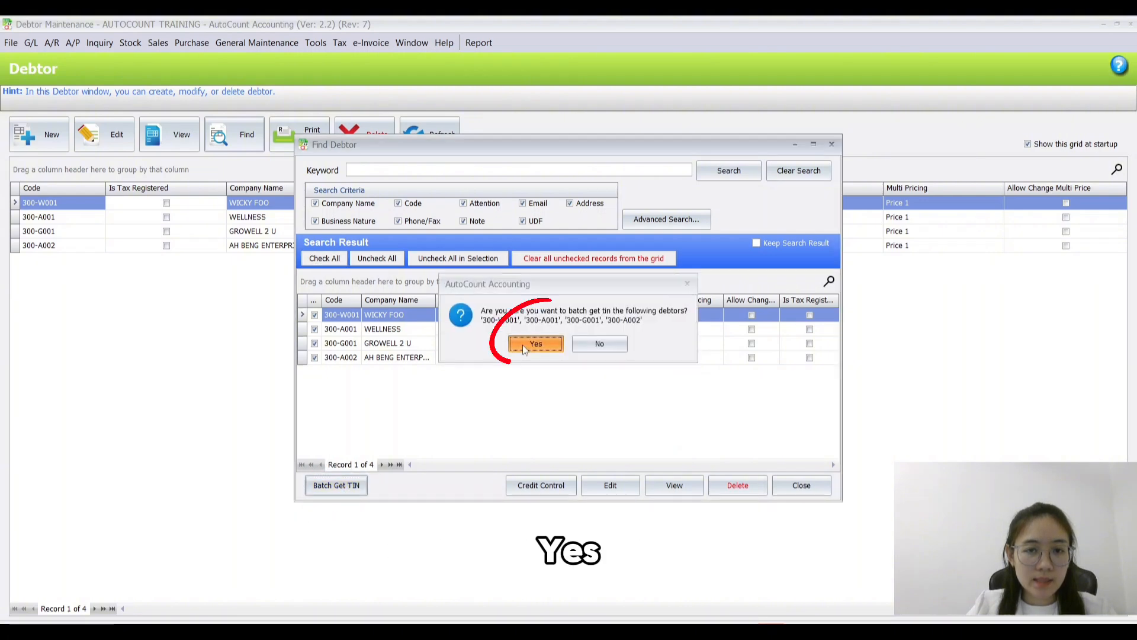
pyautogui.click(536, 343)
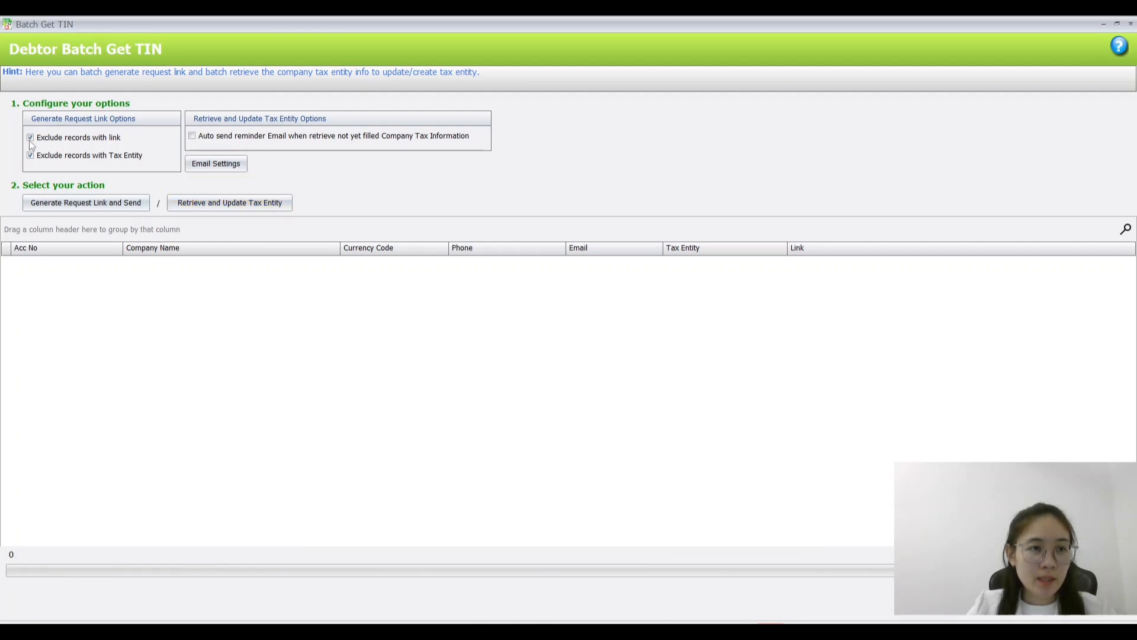
# Include debtors with request links, run Retrieve and Update Tax Entity, and open the log.
pyautogui.click(31, 137)
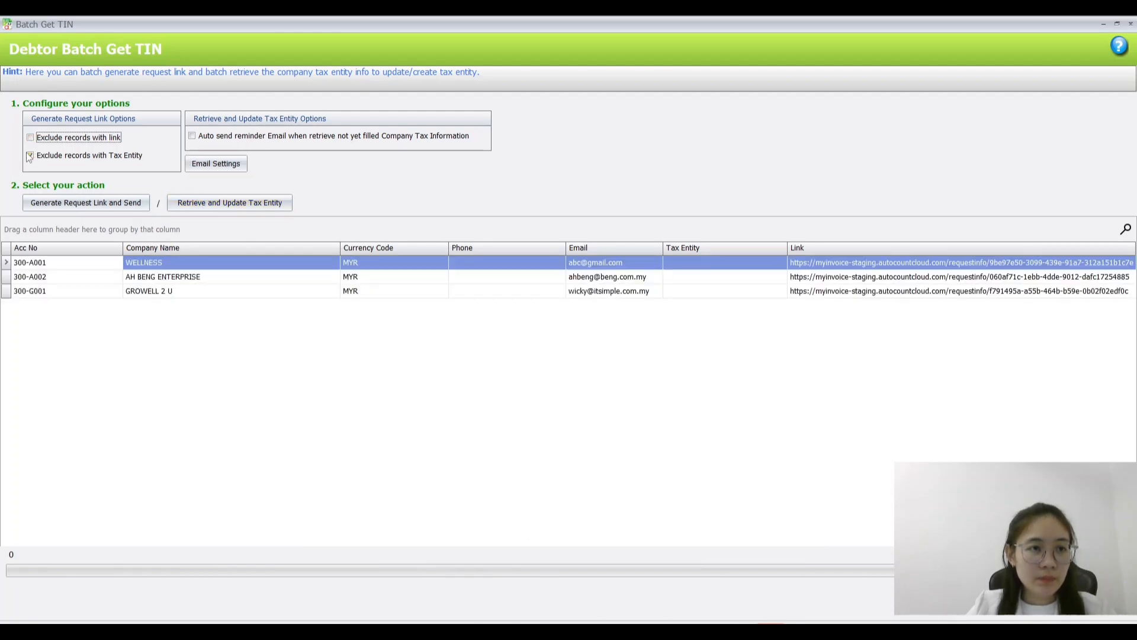
pyautogui.click(31, 155)
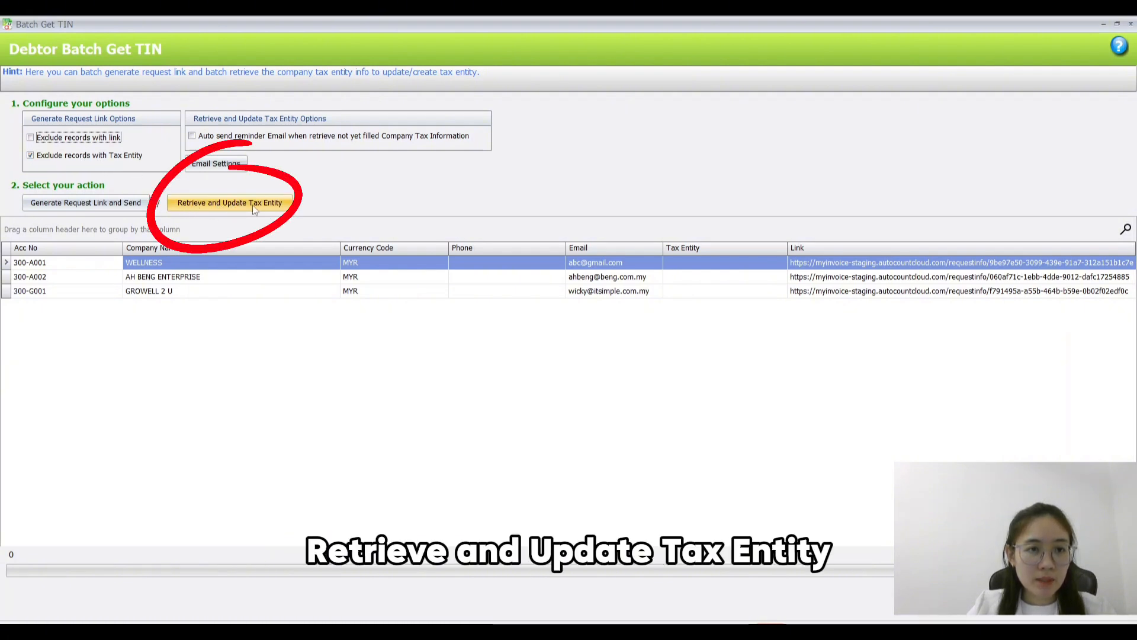
pyautogui.click(229, 203)
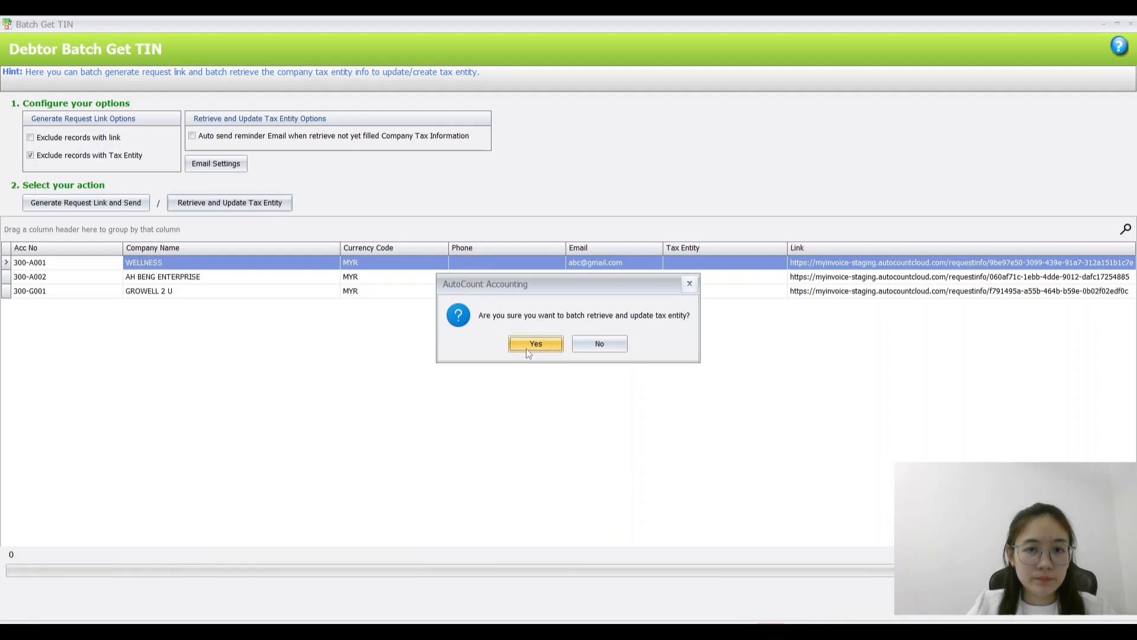
pyautogui.click(536, 343)
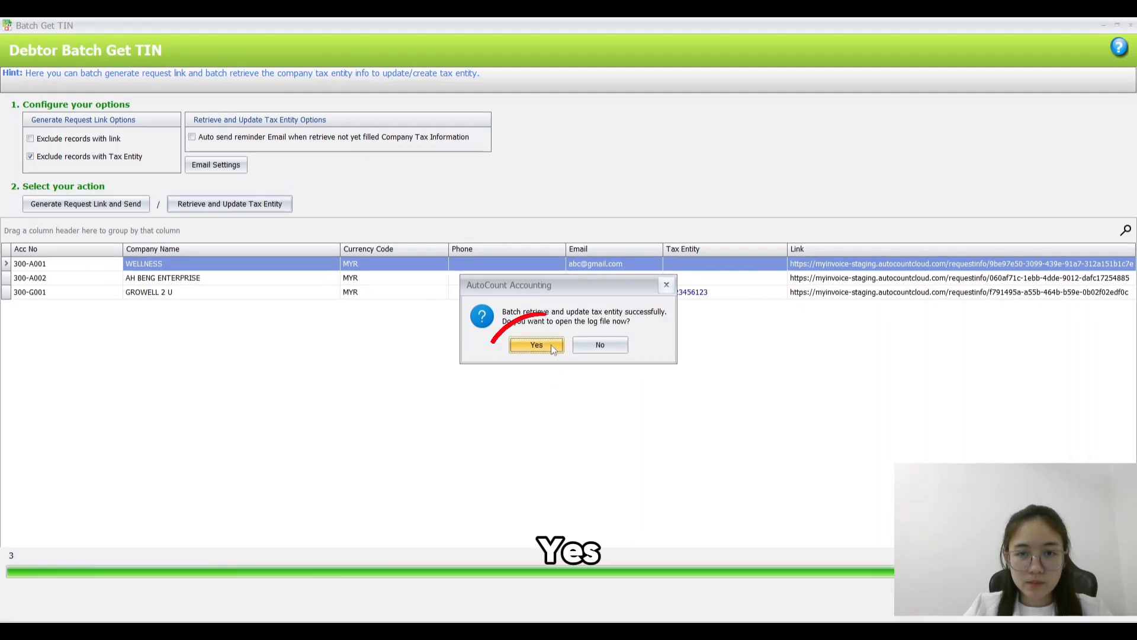
pyautogui.click(536, 345)
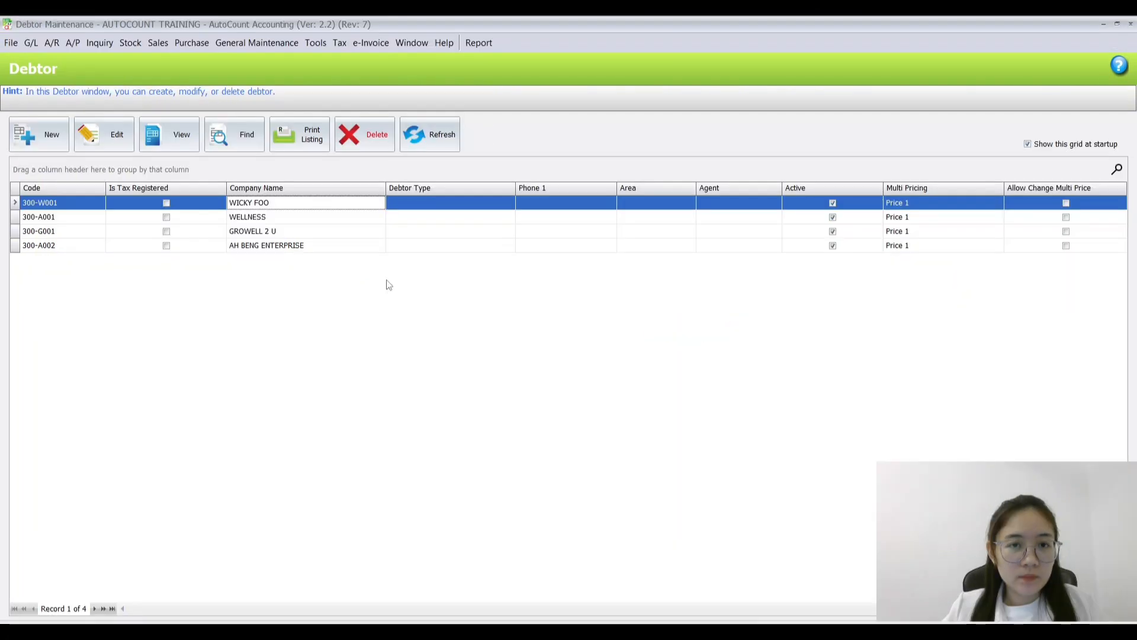
pyautogui.moveTo(291, 237)
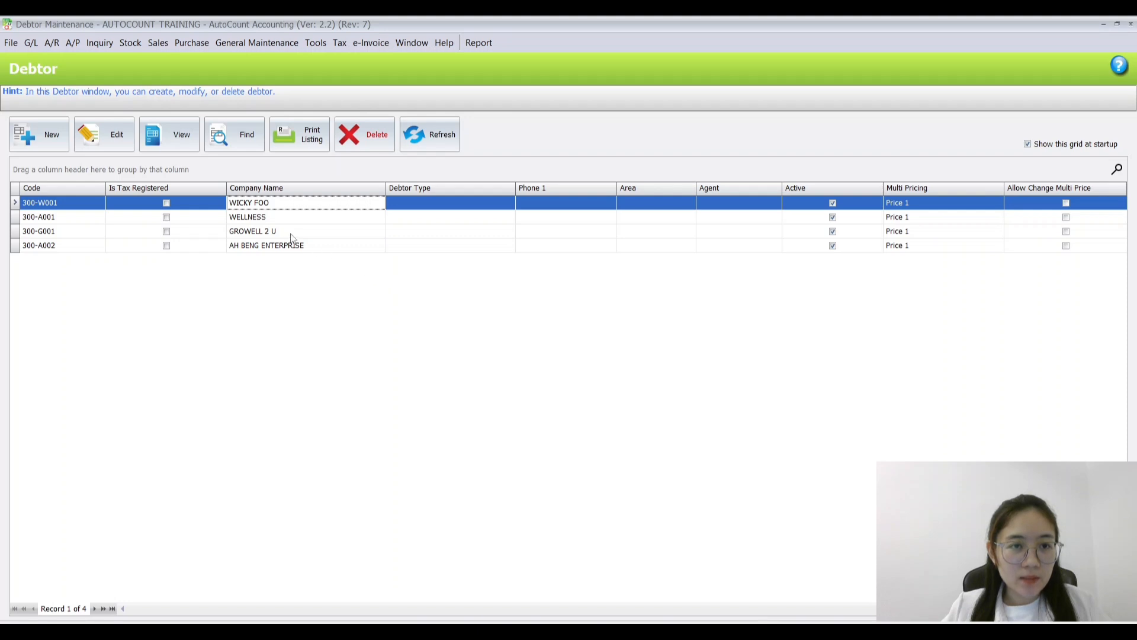
# Select GROWELL 2 U and view its record to check TIN C123456123.
pyautogui.click(169, 134)
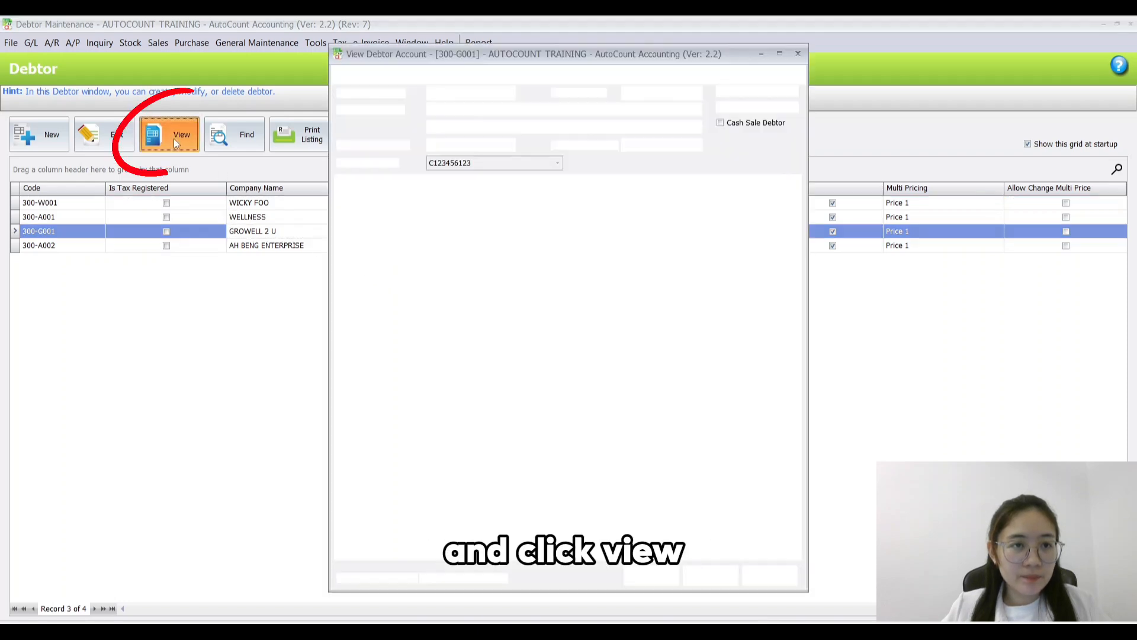
pyautogui.click(168, 135)
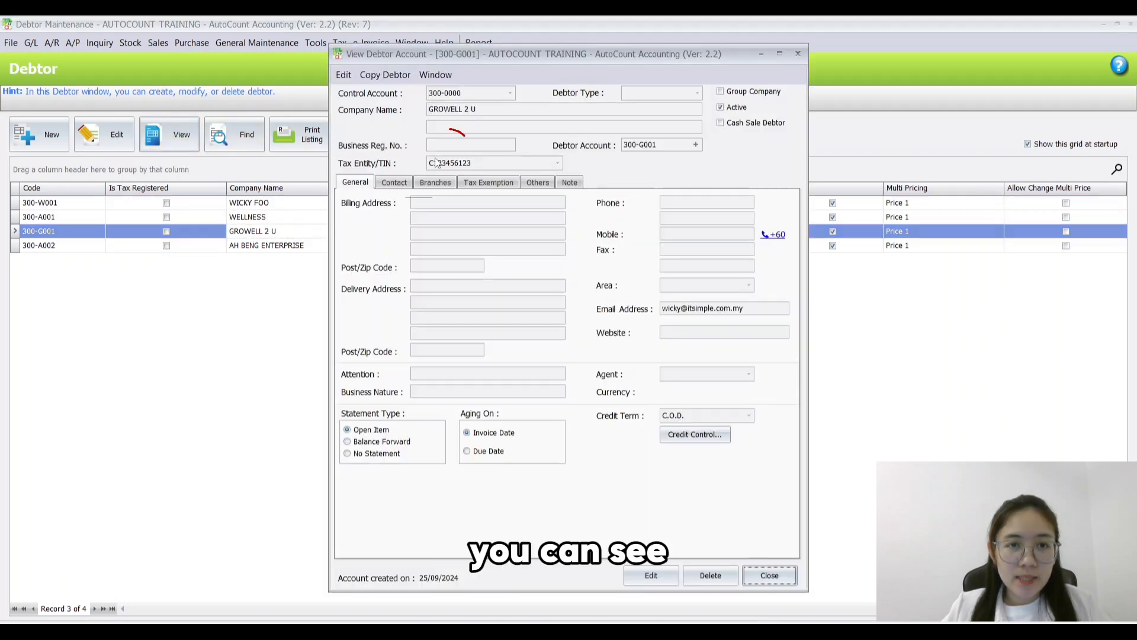